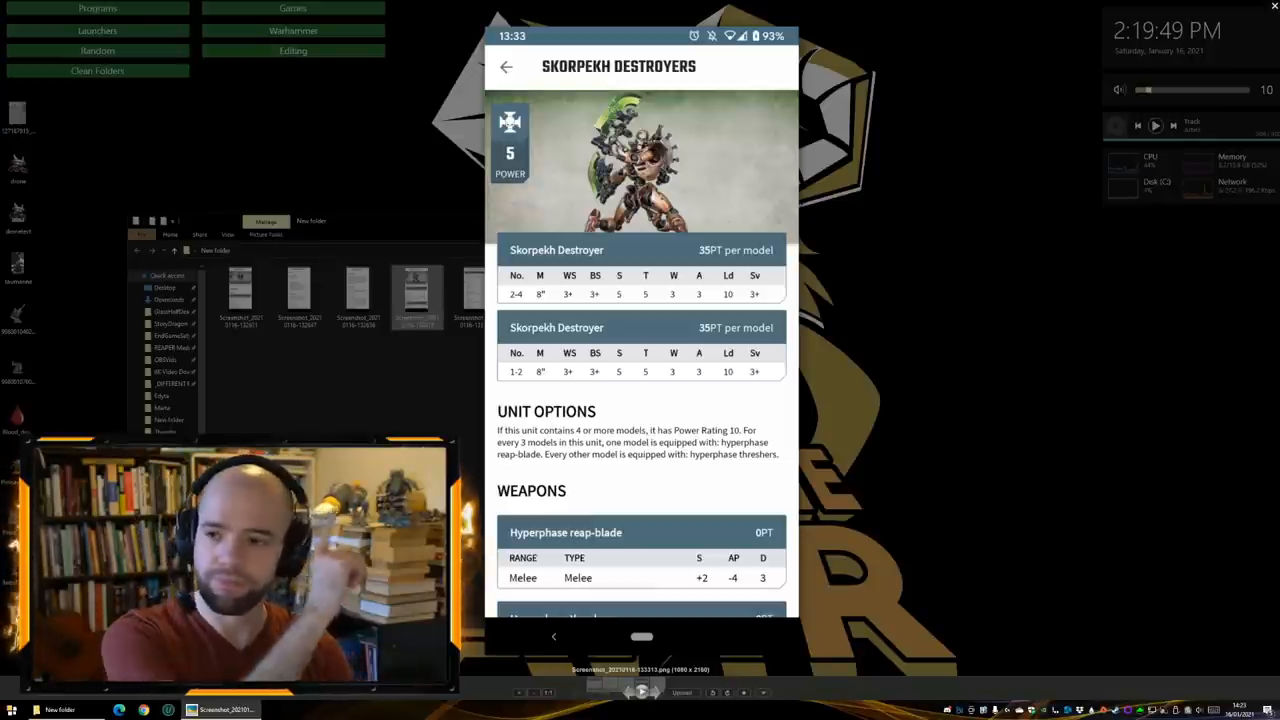
scroll("down", 3)
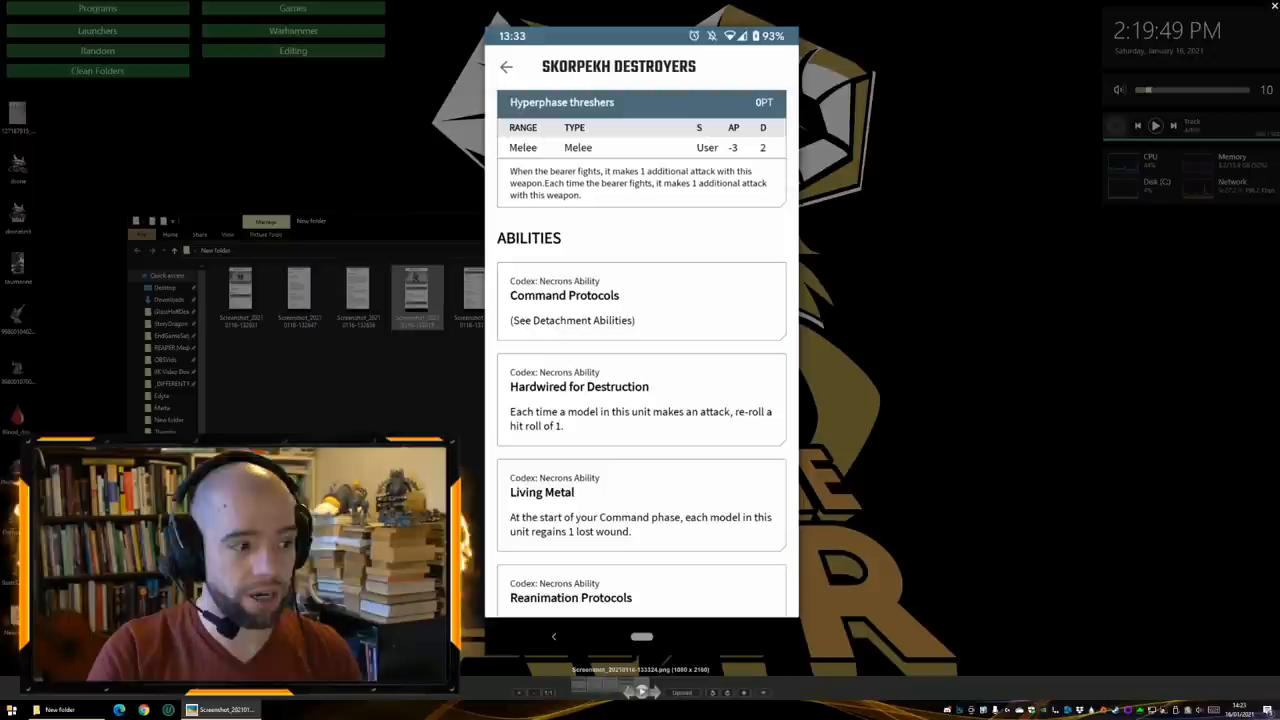
scroll("up", 3)
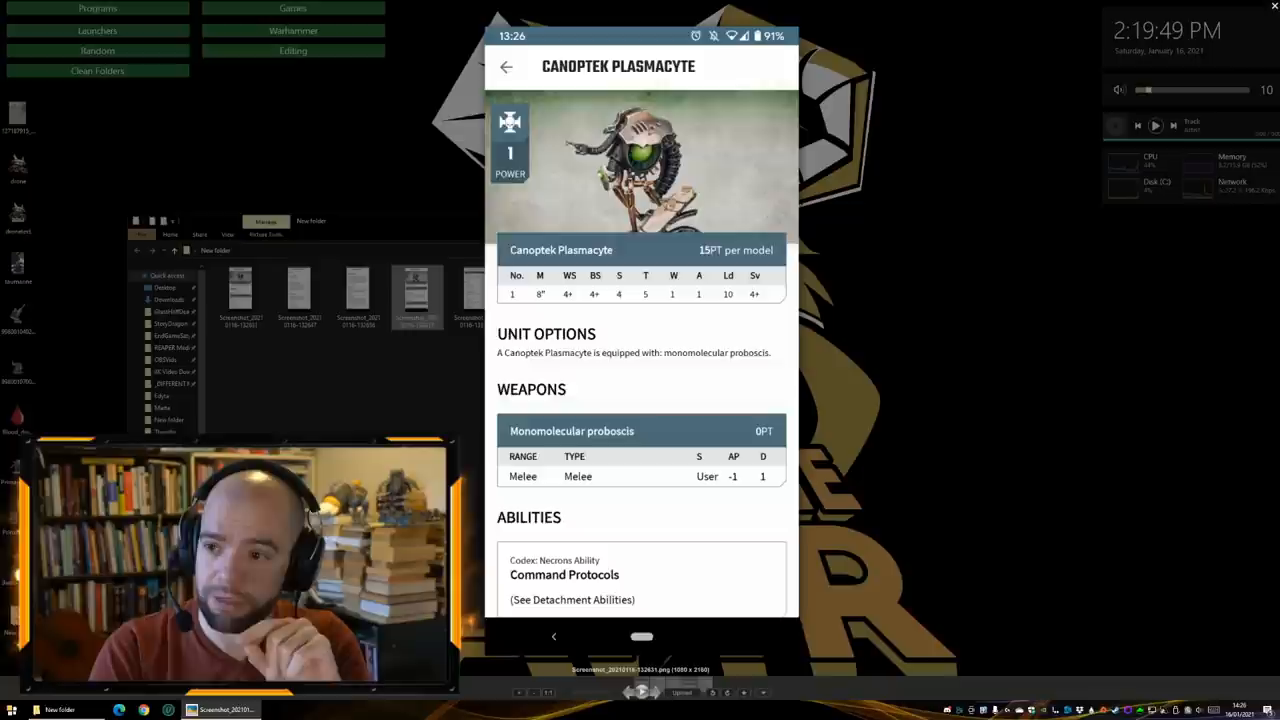
scroll("down", 3)
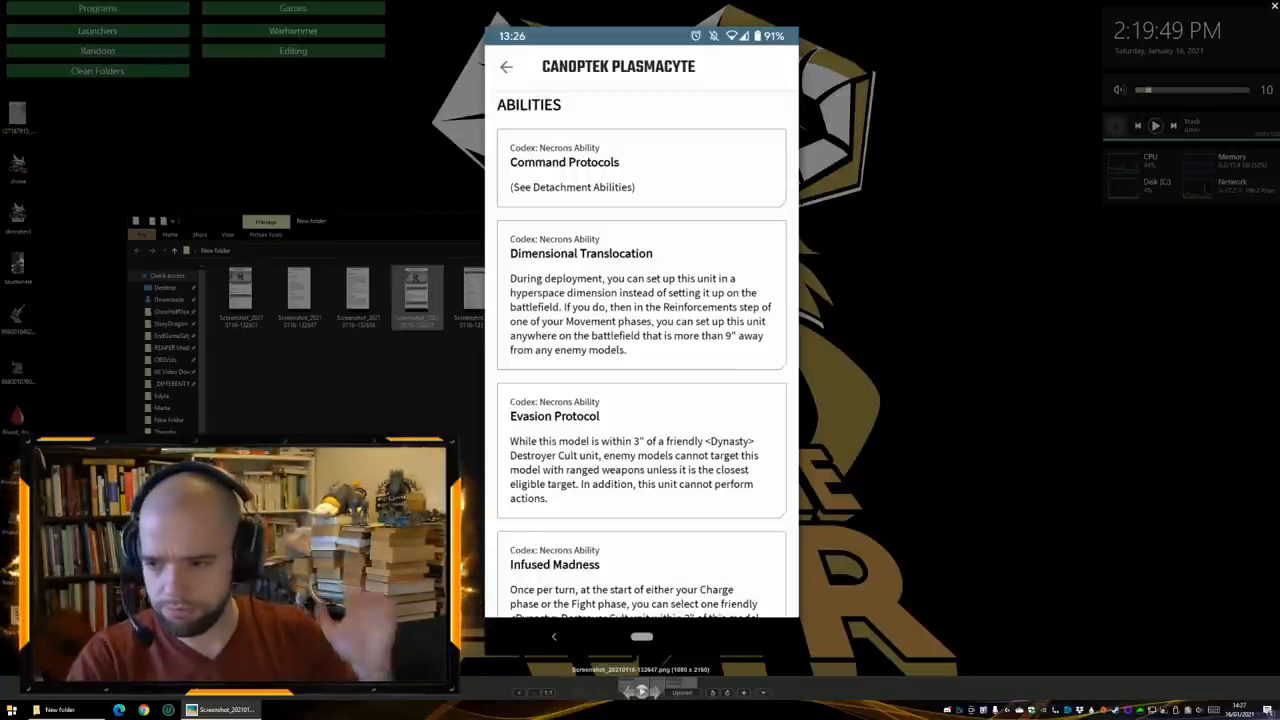
scroll("down", 3)
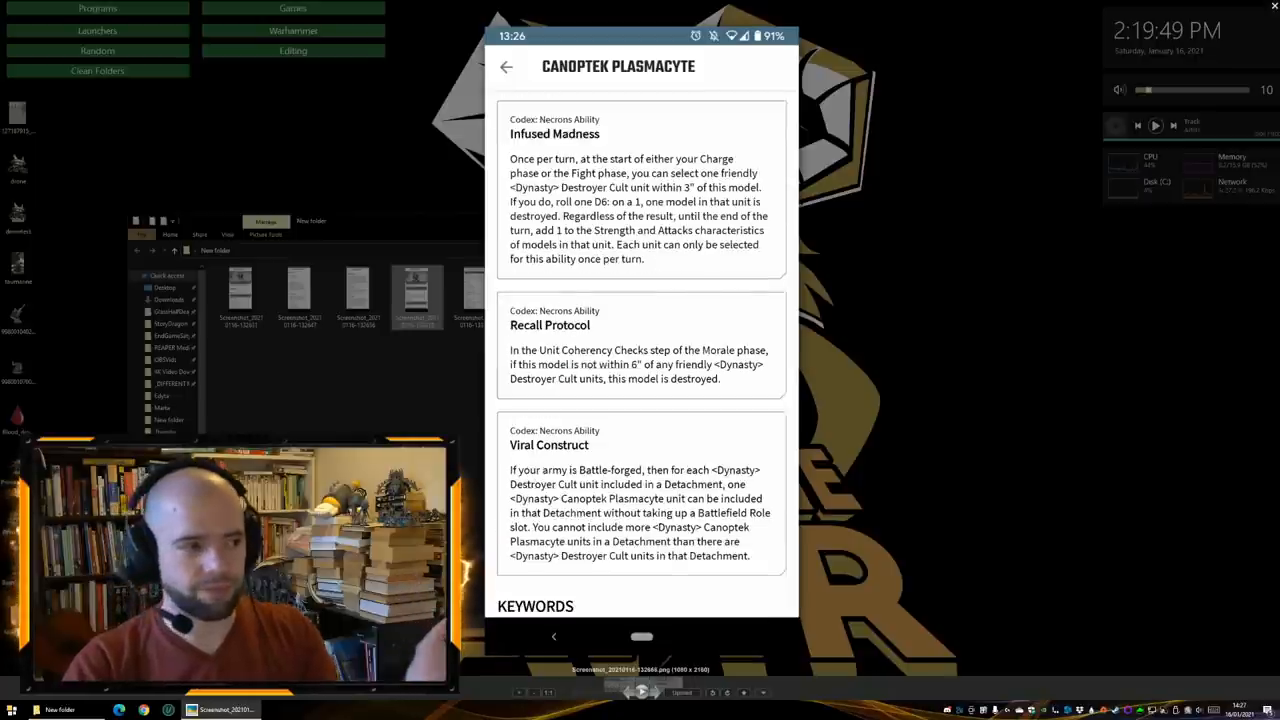